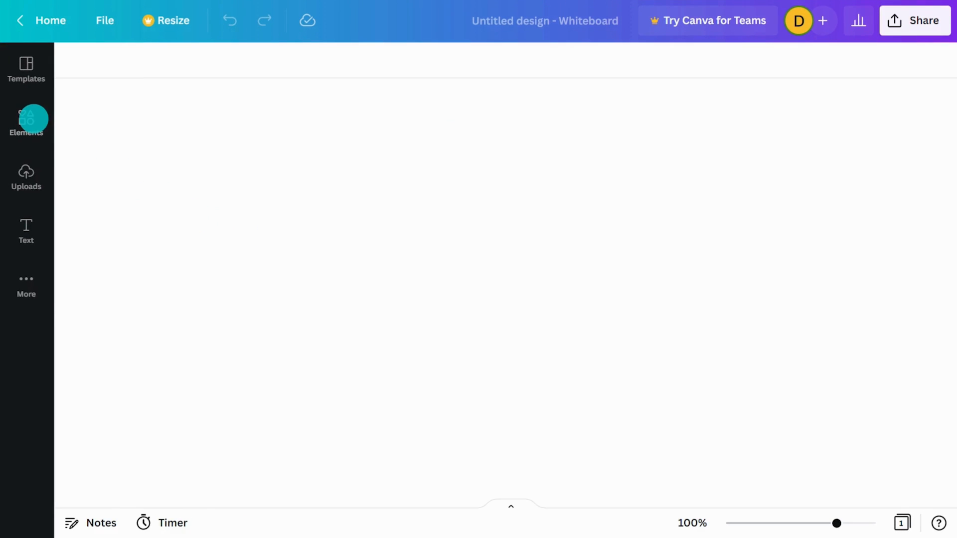
Step: Show the full Lines & Shapes collection from the Elements panel
left_click(26, 122)
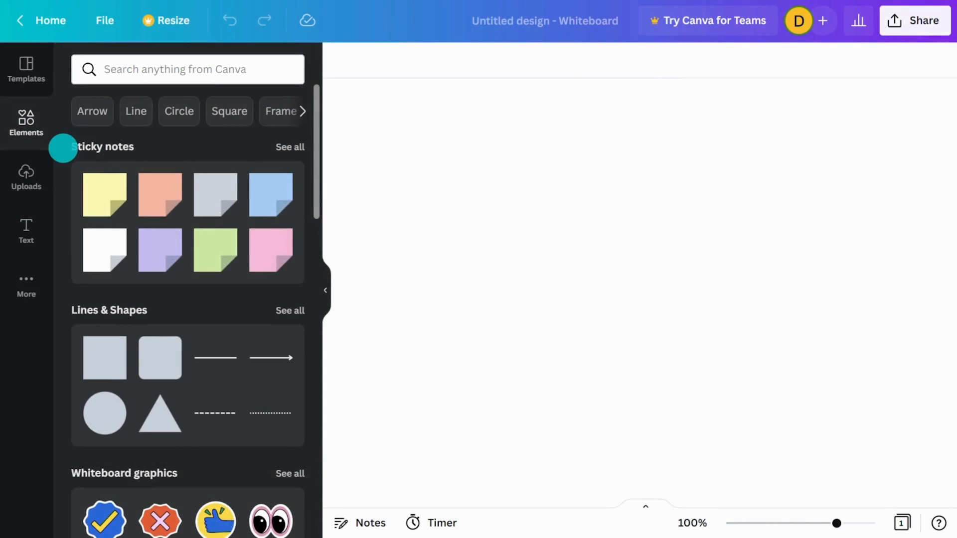
scroll("down", 3)
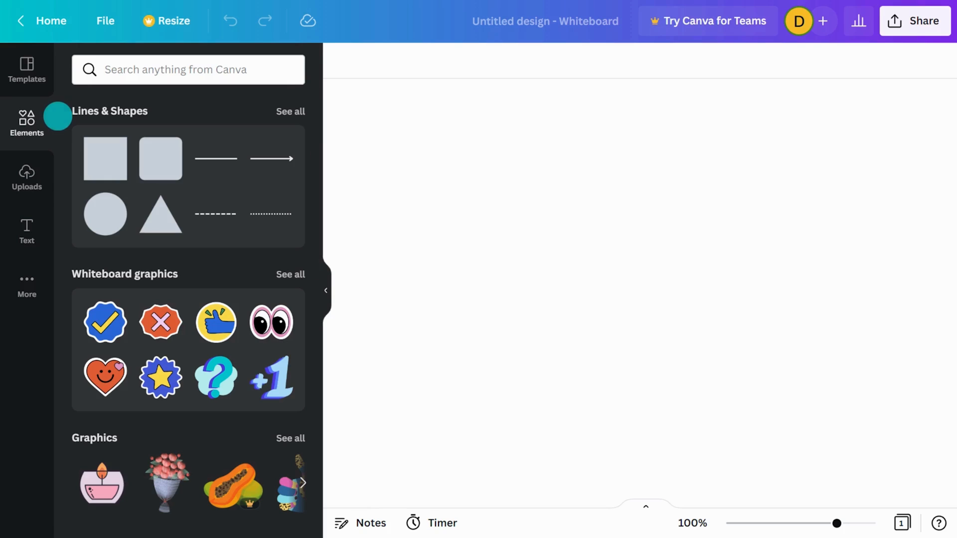
left_click(290, 111)
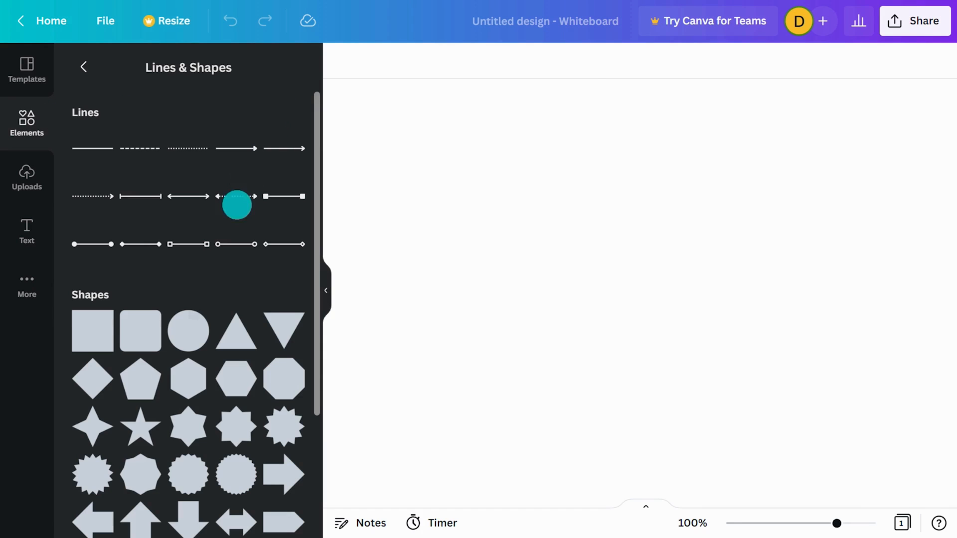
Step: Place a grey circle on the board and move it to the centre of the whiteboard
left_click(189, 331)
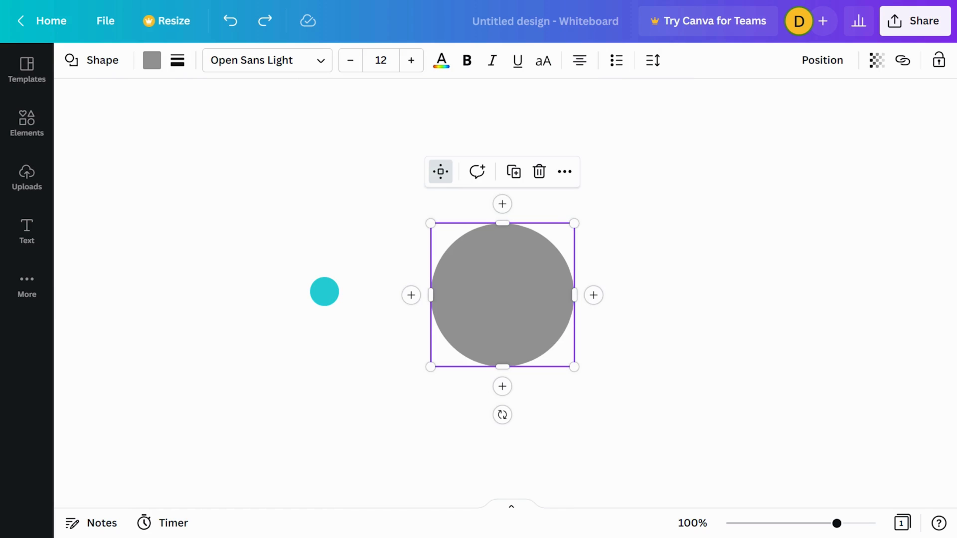
left_click_drag(324, 292, 413, 293)
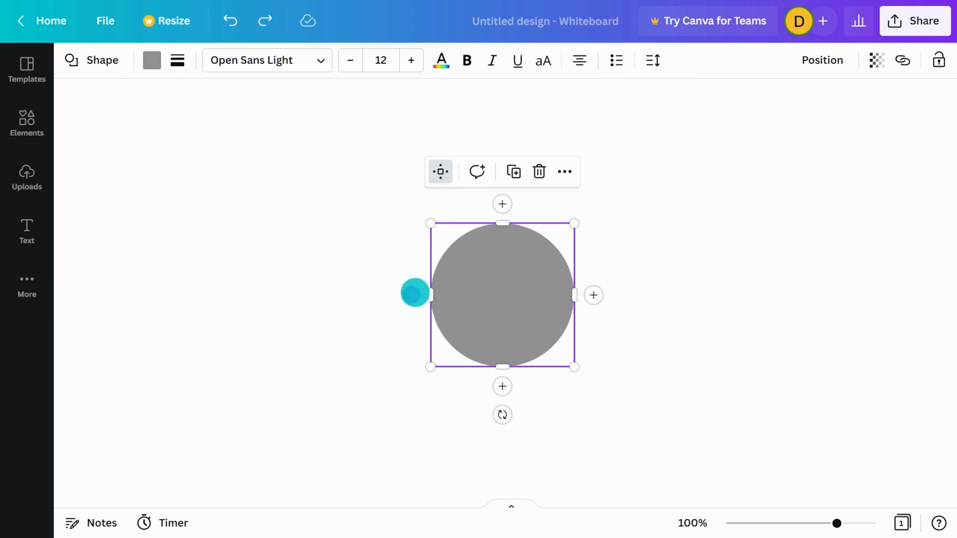
left_click_drag(415, 294, 414, 384)
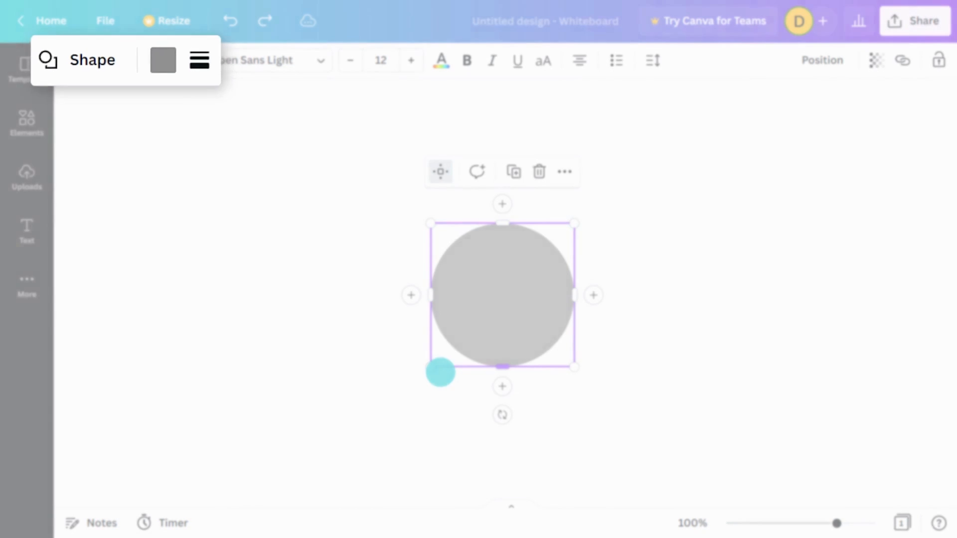
left_click_drag(440, 372, 240, 186)
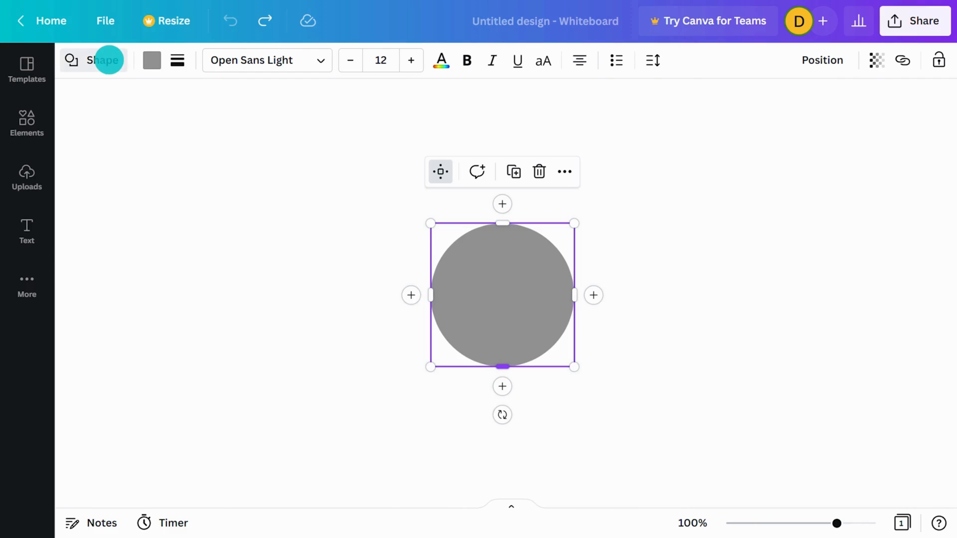
Step: Make the circle a starburst with a thick solid black border and rounded, wavy points
left_click(105, 349)
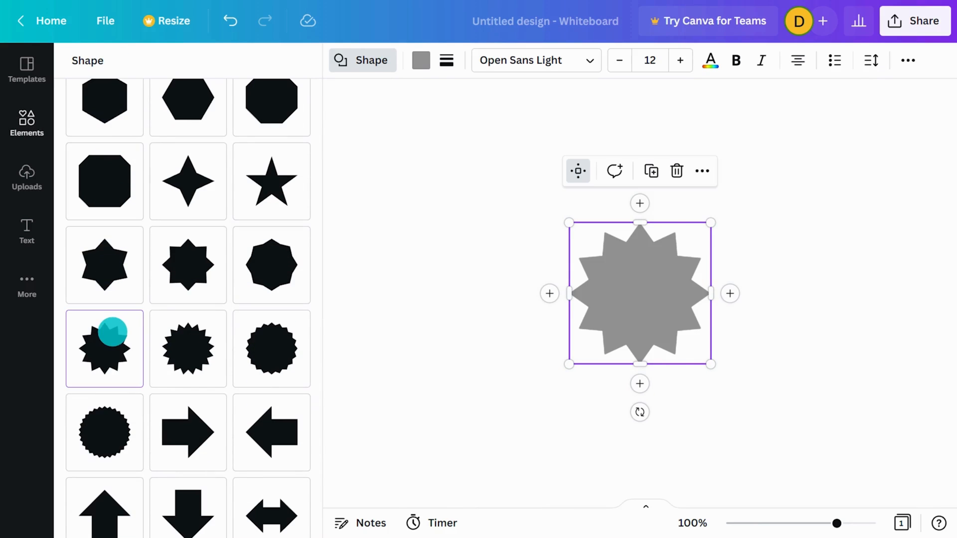
left_click(445, 60)
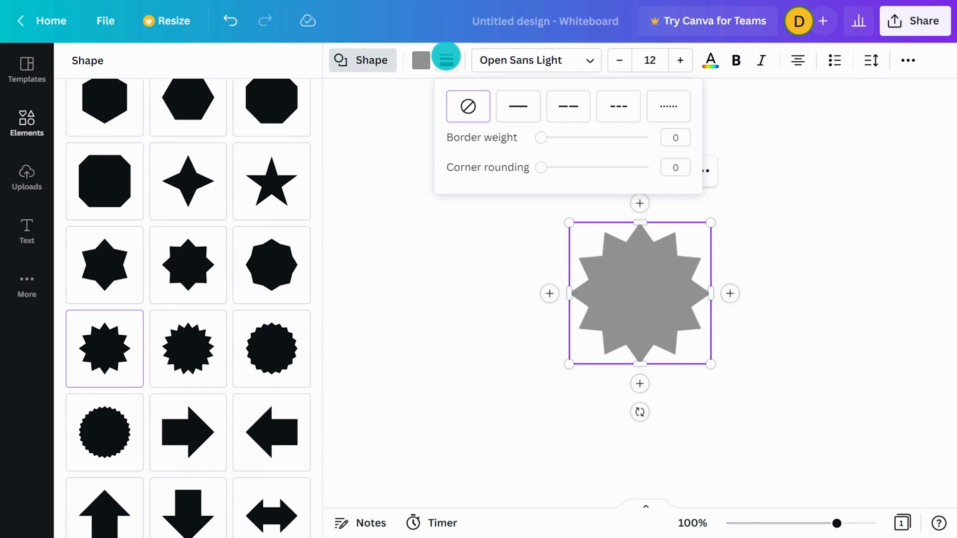
left_click(567, 106)
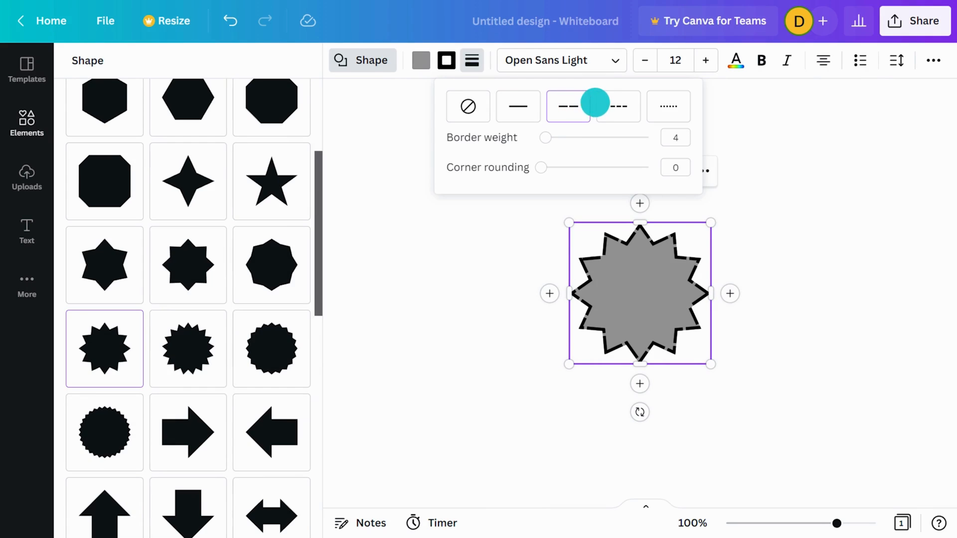
left_click(517, 106)
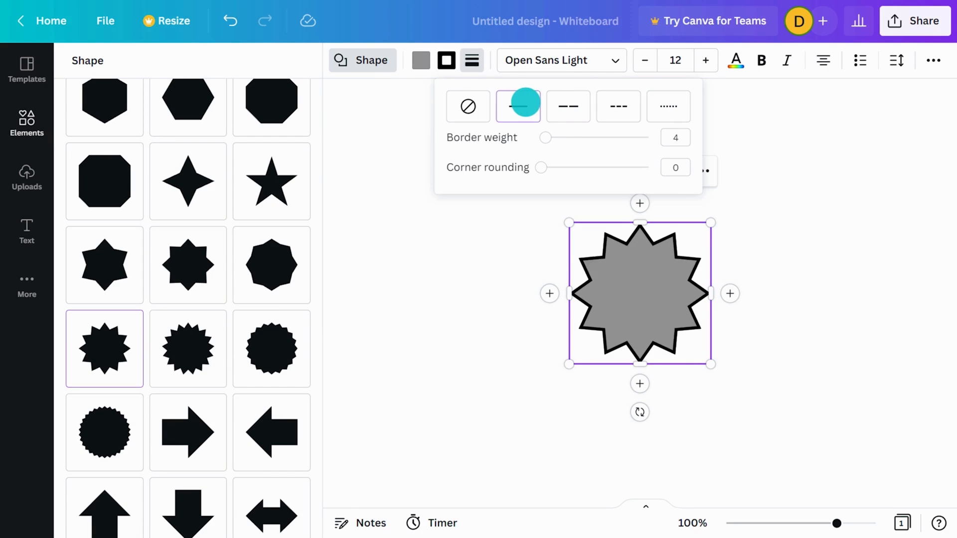
left_click_drag(542, 168, 543, 167)
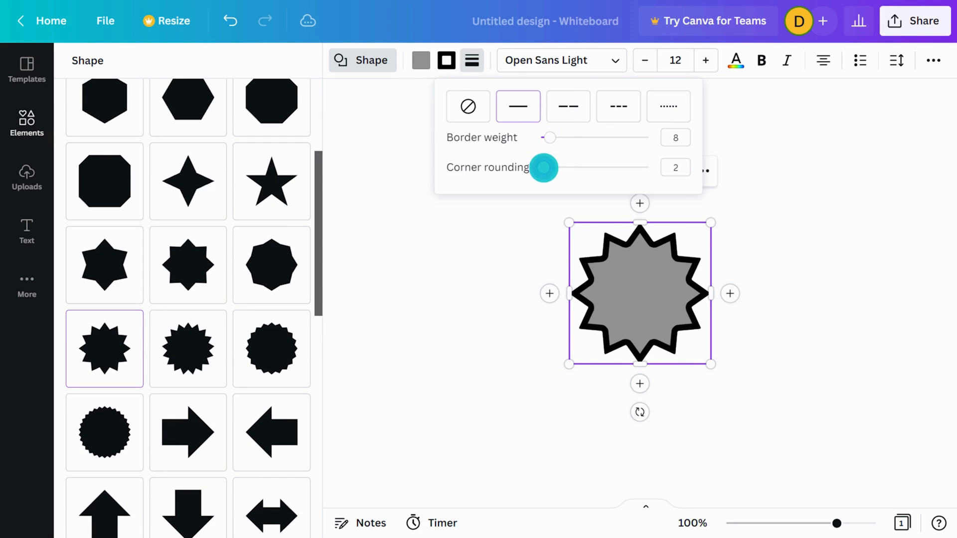
left_click_drag(542, 167, 563, 167)
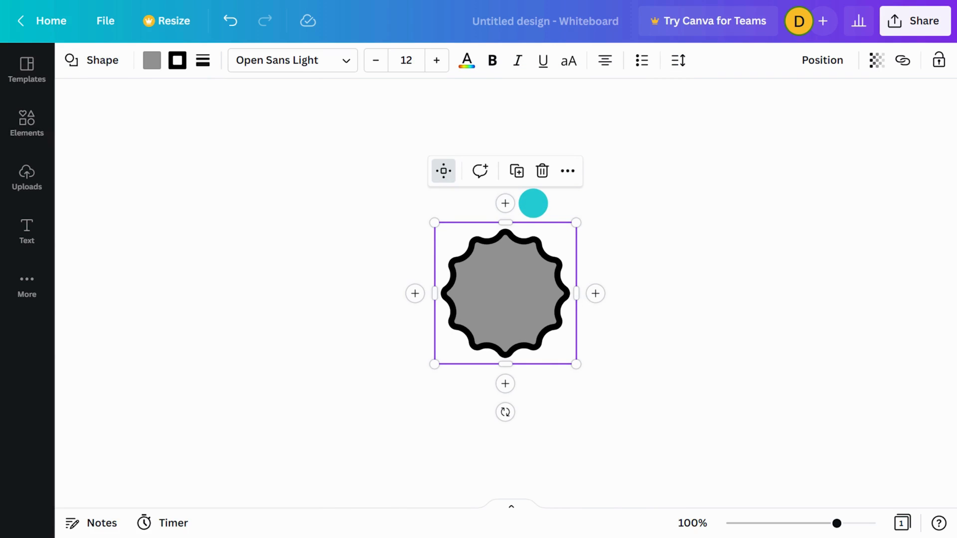
Step: Label the starburst 'Easy!' and reopen the lines and shapes collection
type("Easy!")
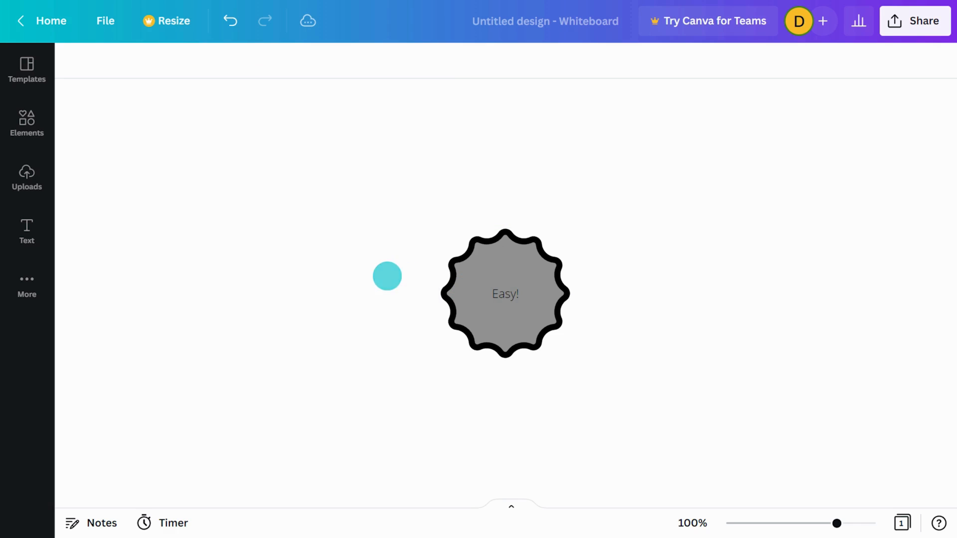
left_click(26, 124)
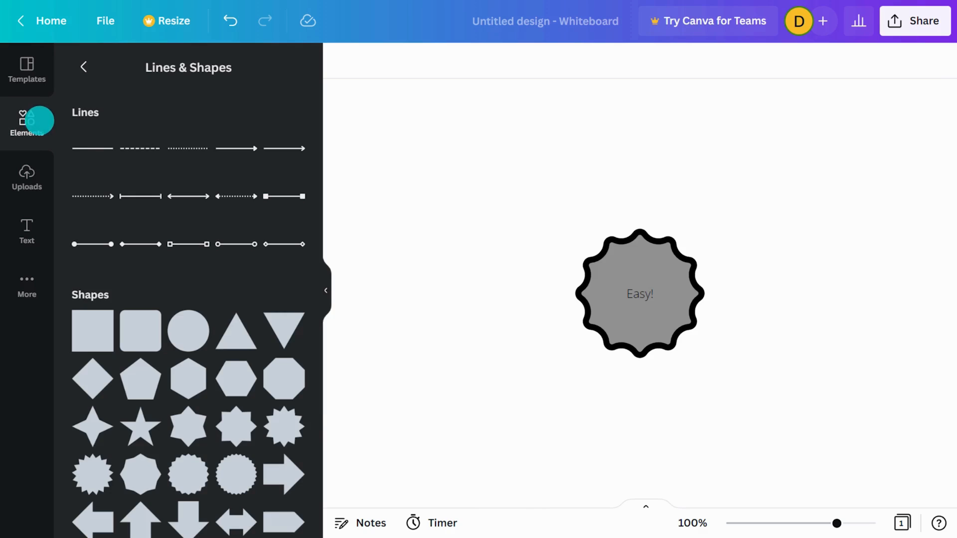
Step: Add a straight connector line and give it a blue colour
left_click(639, 293)
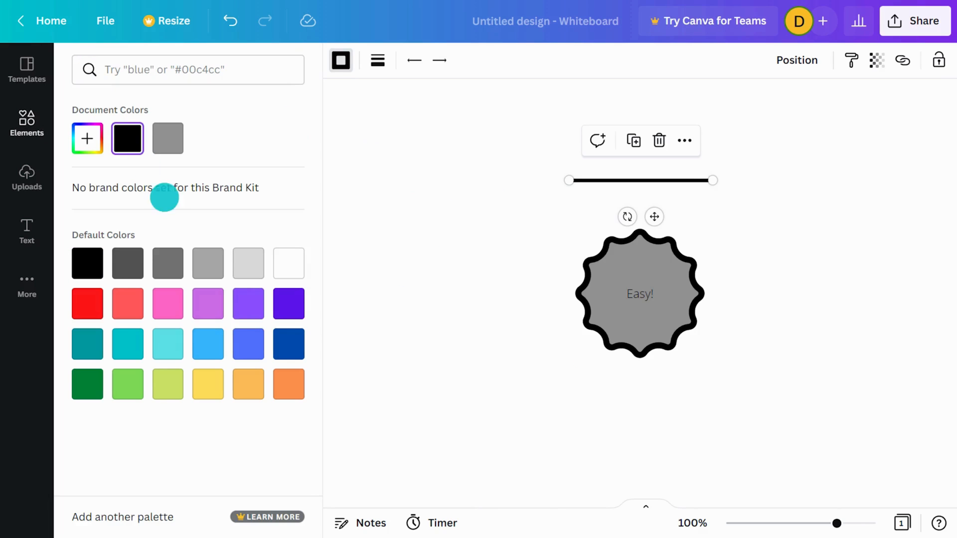
left_click(377, 60)
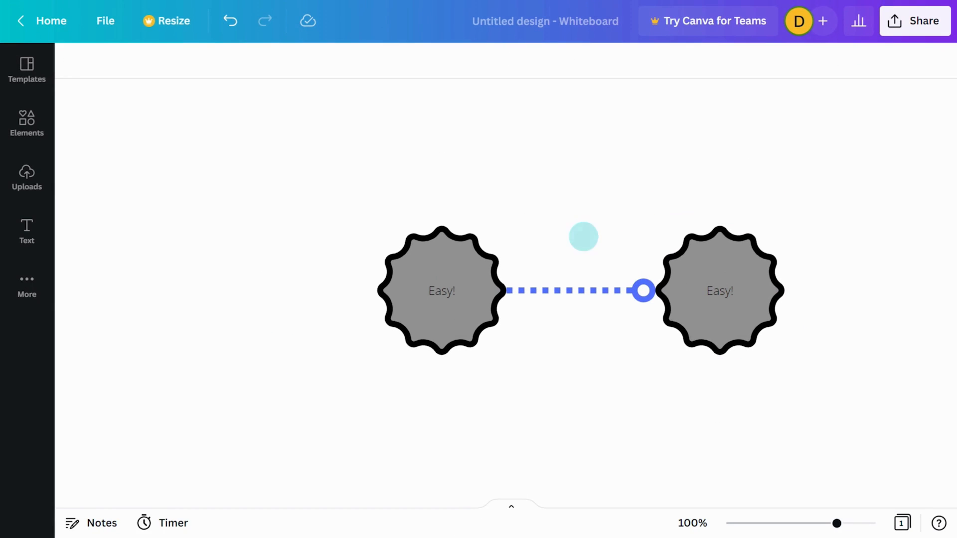
Step: Add the Citrus org chart boxes and connect them from the context menu
left_click(27, 69)
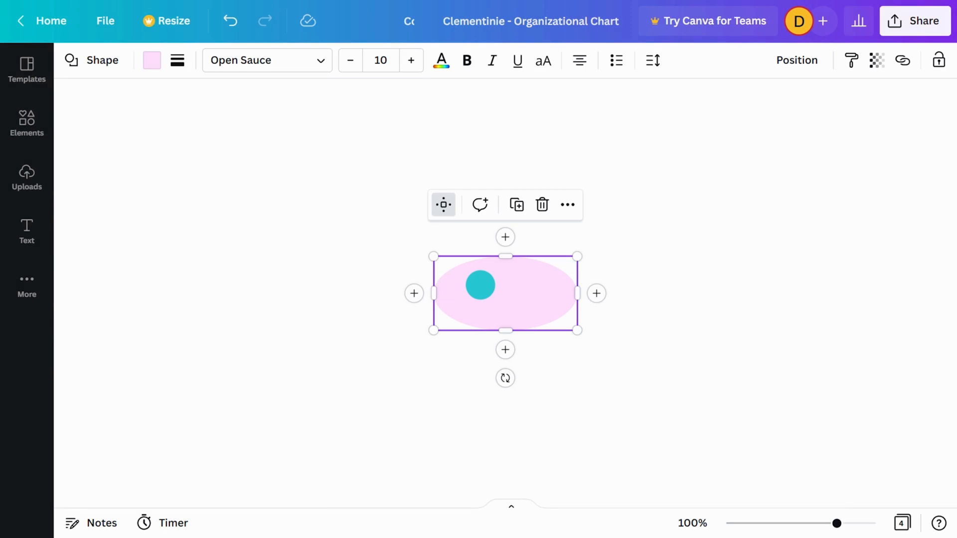
right_click(505, 293)
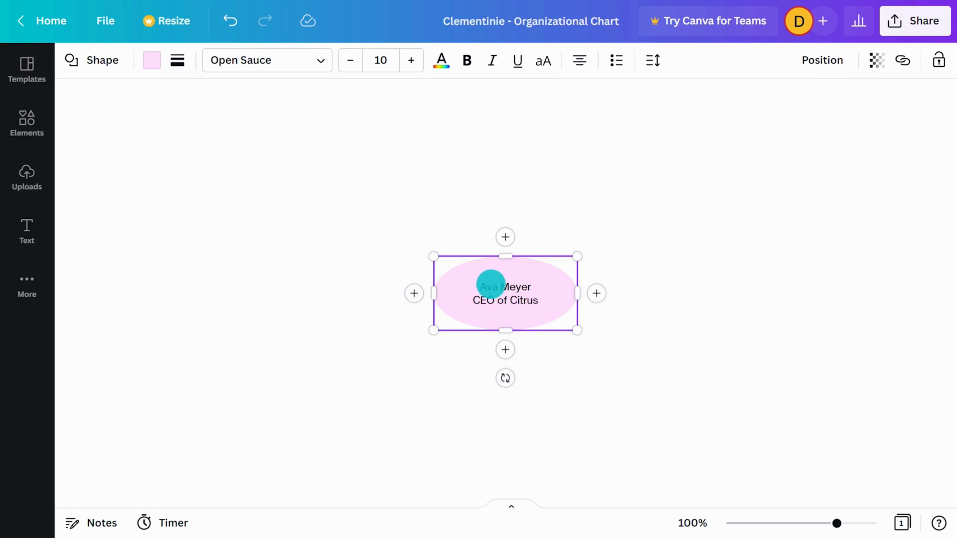
left_click(505, 349)
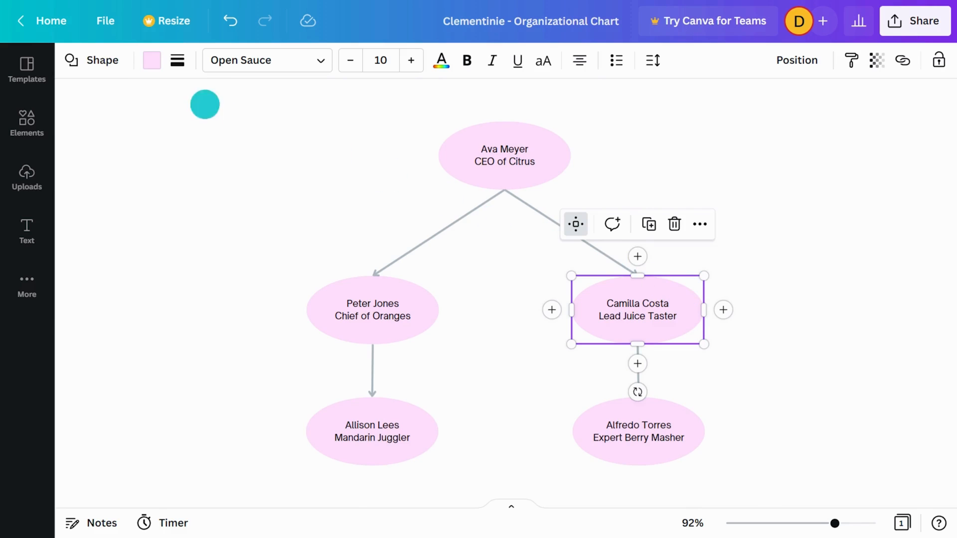
Step: Restyle the chart boxes' shape and fill, bold the names and adjust text spacing
left_click(91, 59)
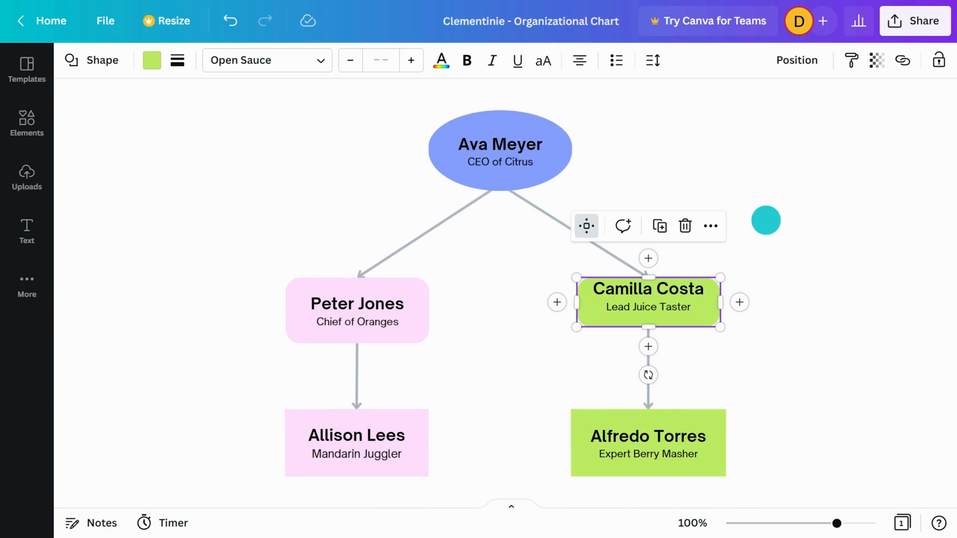
left_click(652, 60)
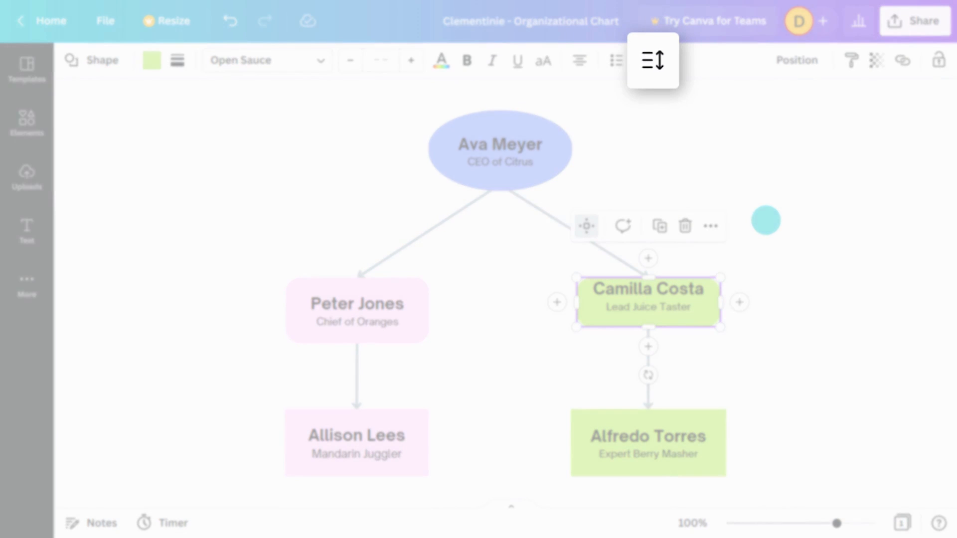
left_click(651, 60)
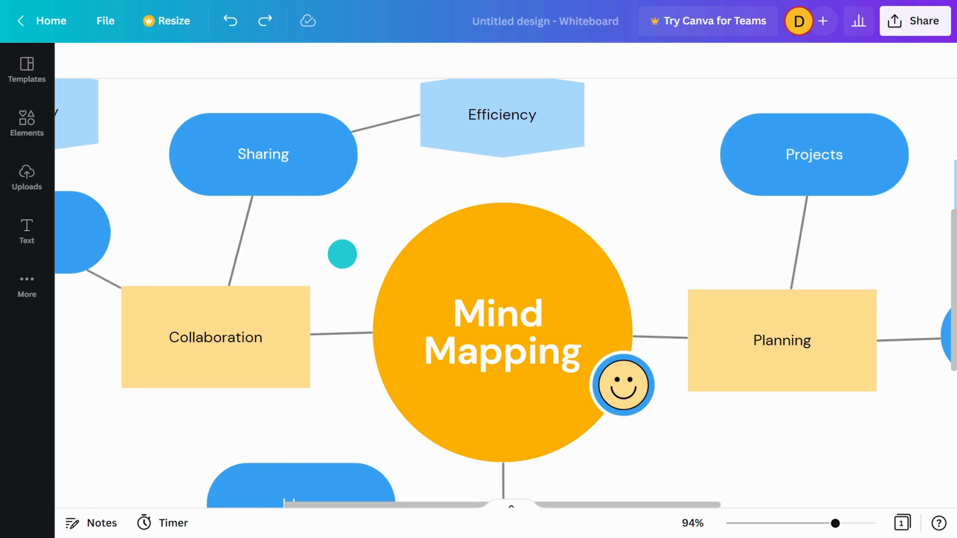
Step: Find 'Identify problems' in the mind map and replace it with 'Find solutions'
scroll("down", 3)
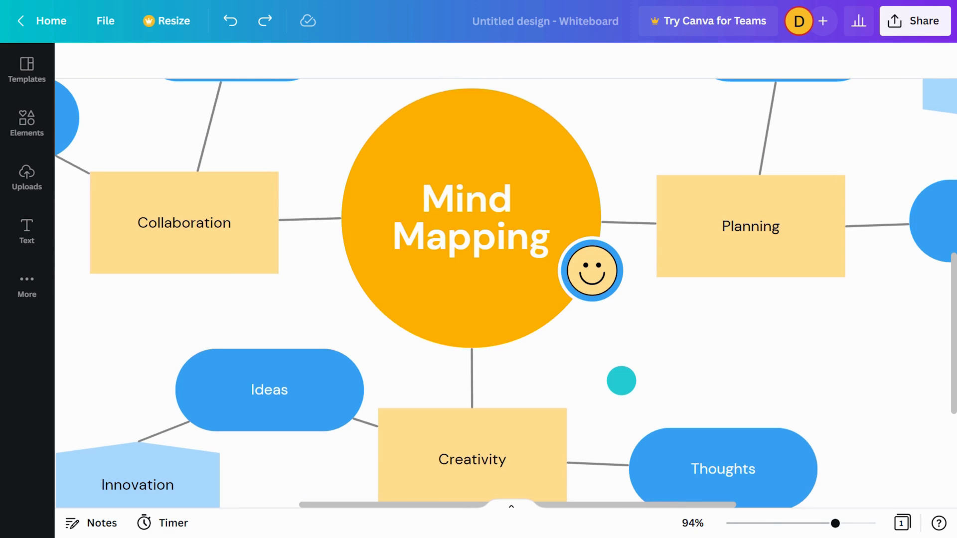
left_click(105, 20)
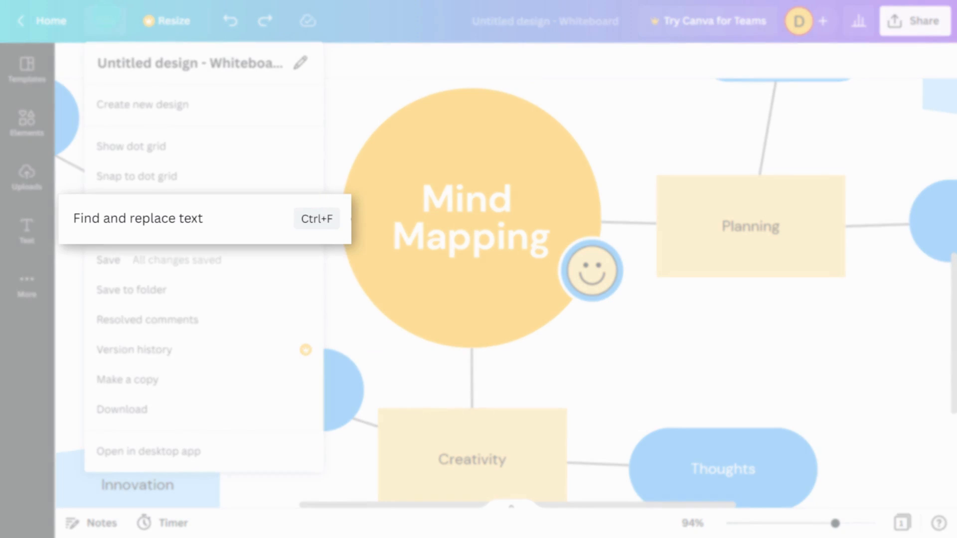
left_click(137, 219)
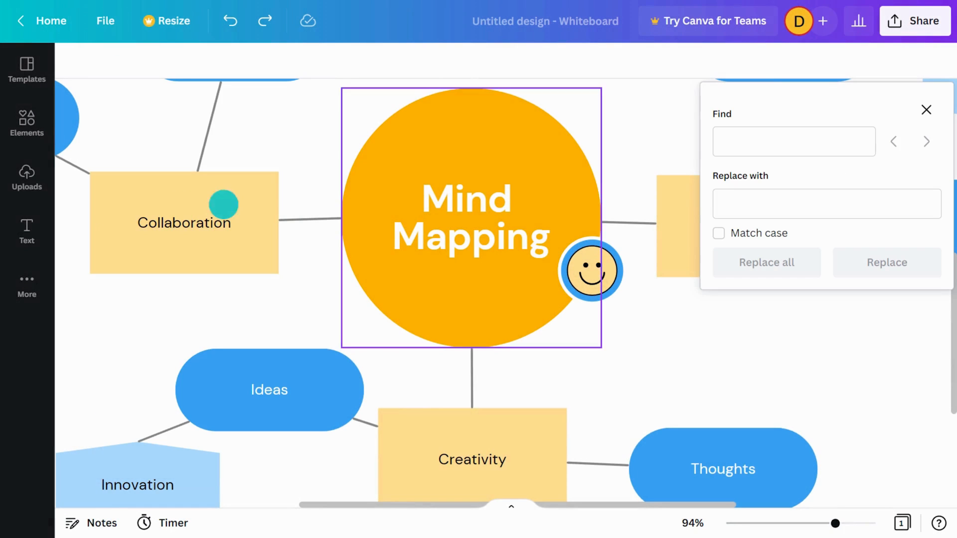
type("Identify problems")
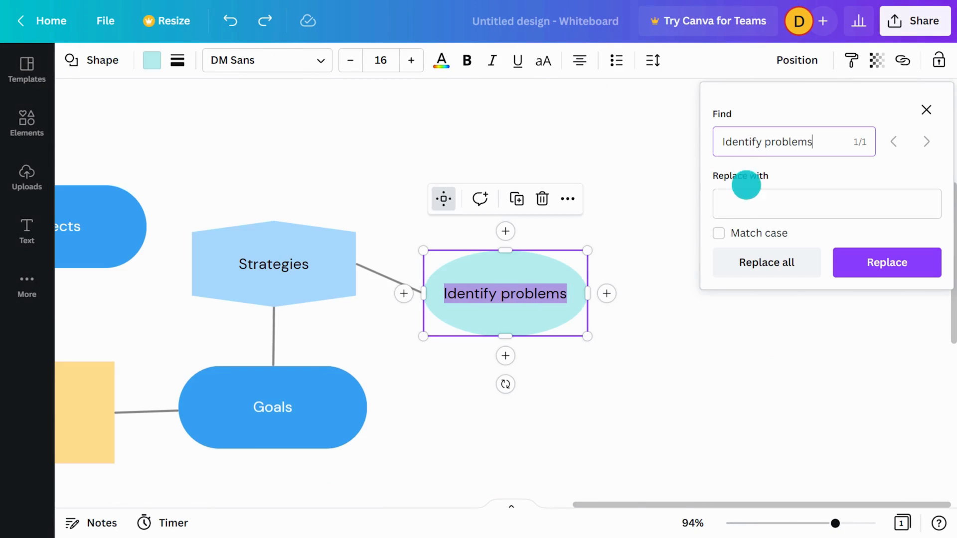
left_click(886, 262)
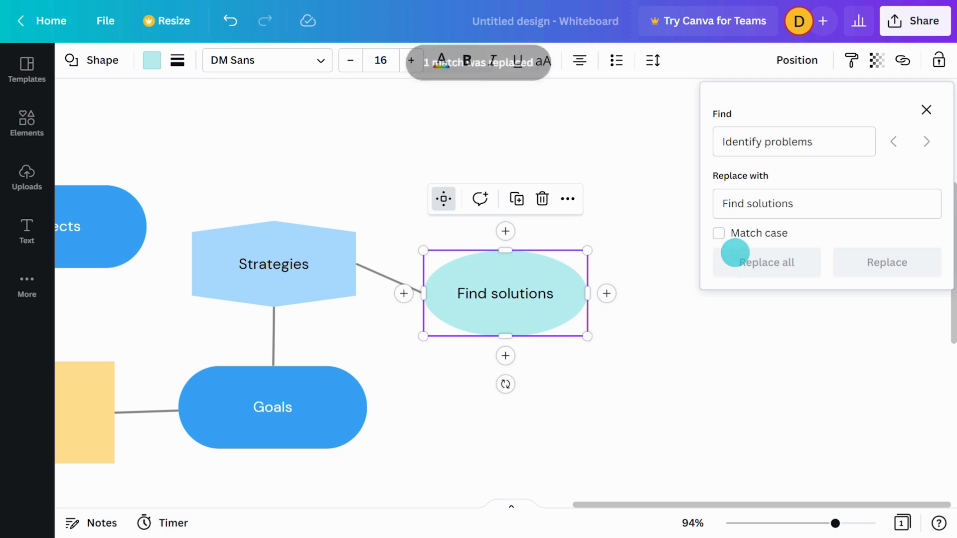